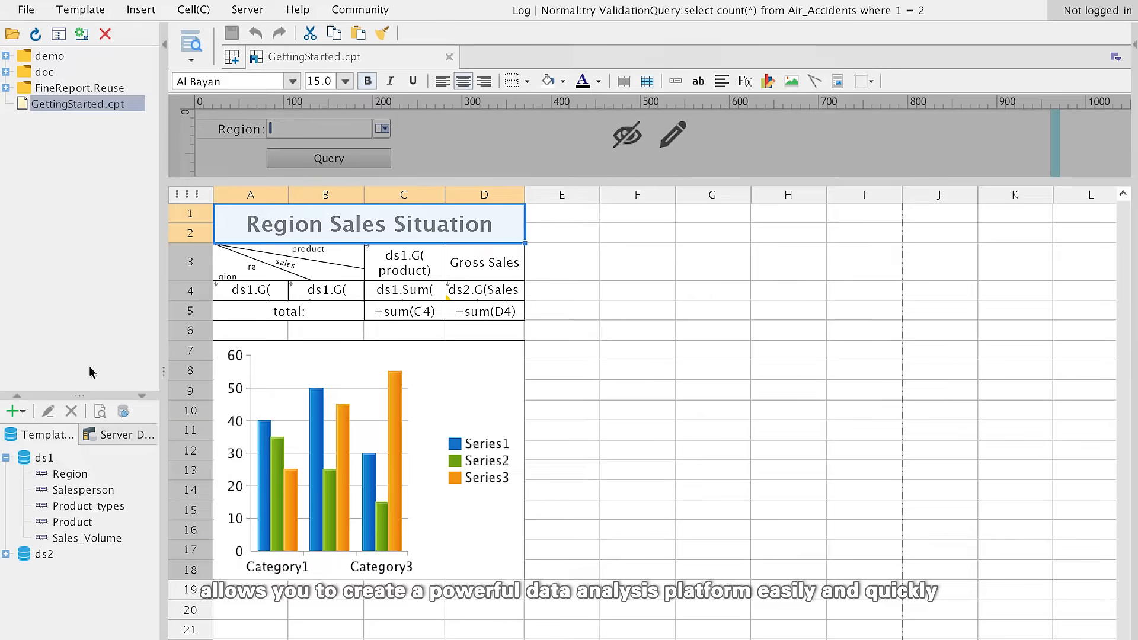
Leave the template and sign in to the Decision Support System as admin
{"action": "left_click", "coordinate": [297, 9]}
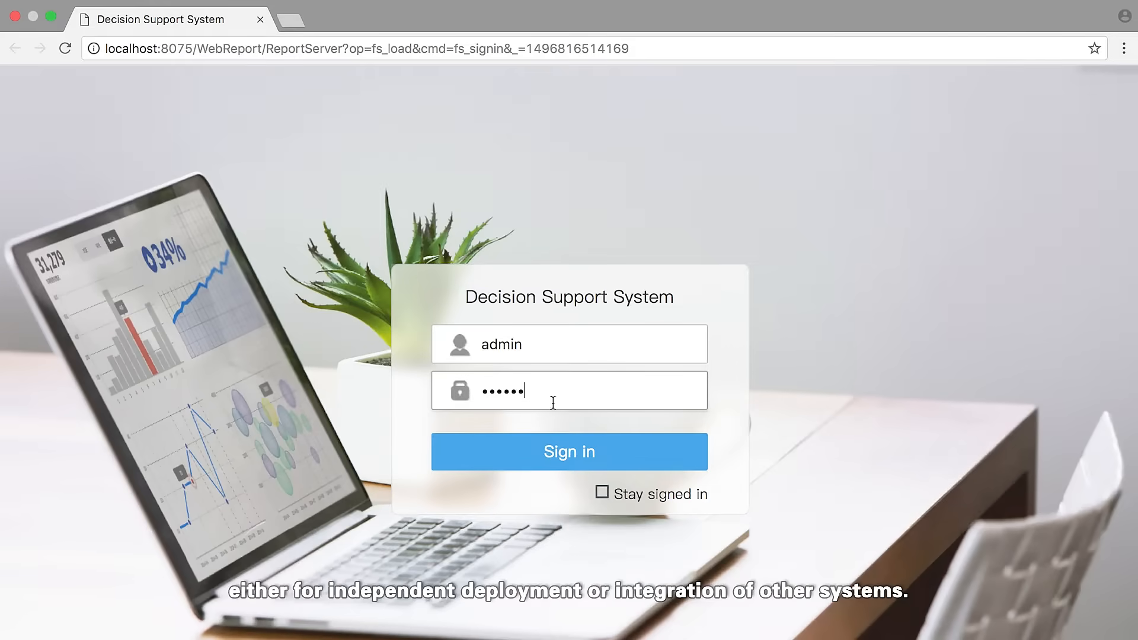
{"action": "left_click", "coordinate": [568, 451]}
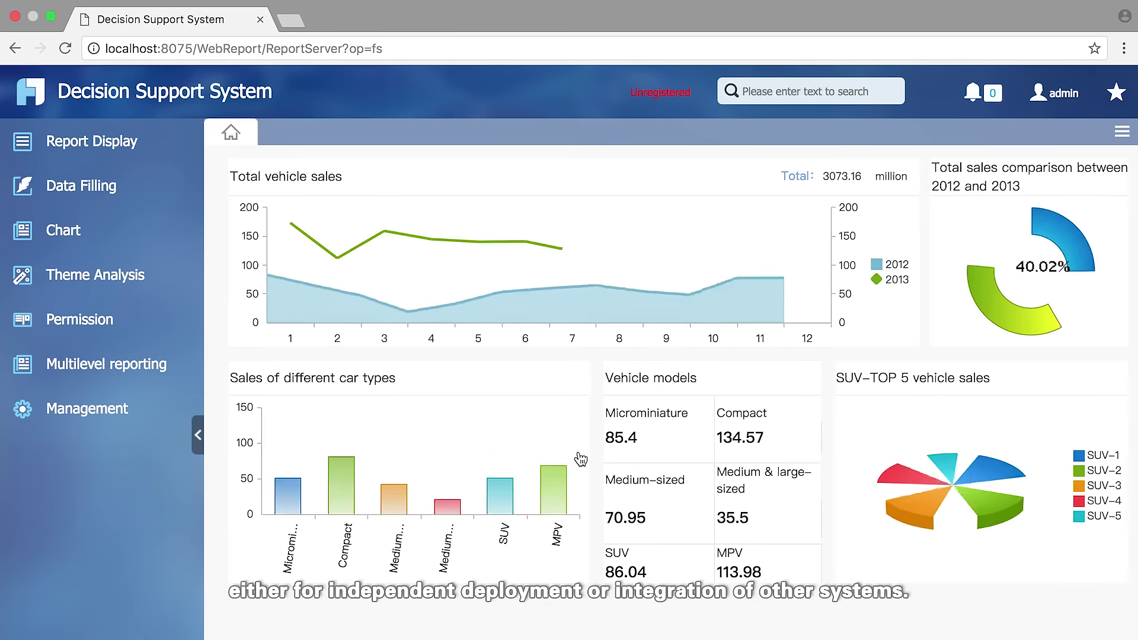
{"action": "mouse_move", "coordinate": [555, 460]}
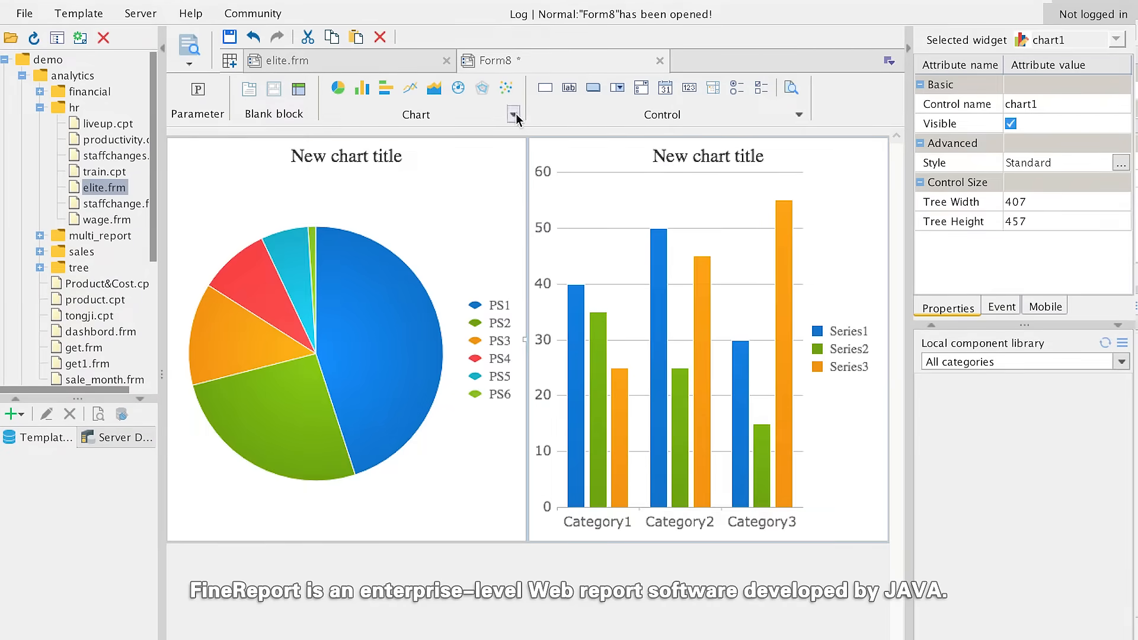
Bind the region widget's data dictionary to the SALES_BASIC table in FRDemo
{"action": "left_click", "coordinate": [514, 117]}
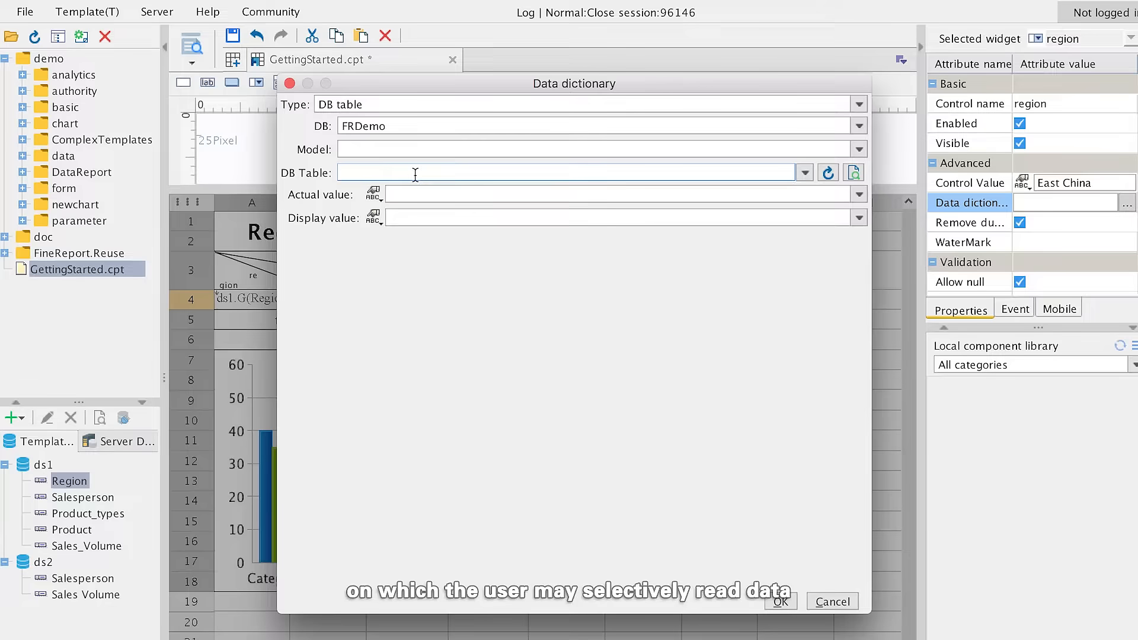
{"action": "type", "text": "SA"}
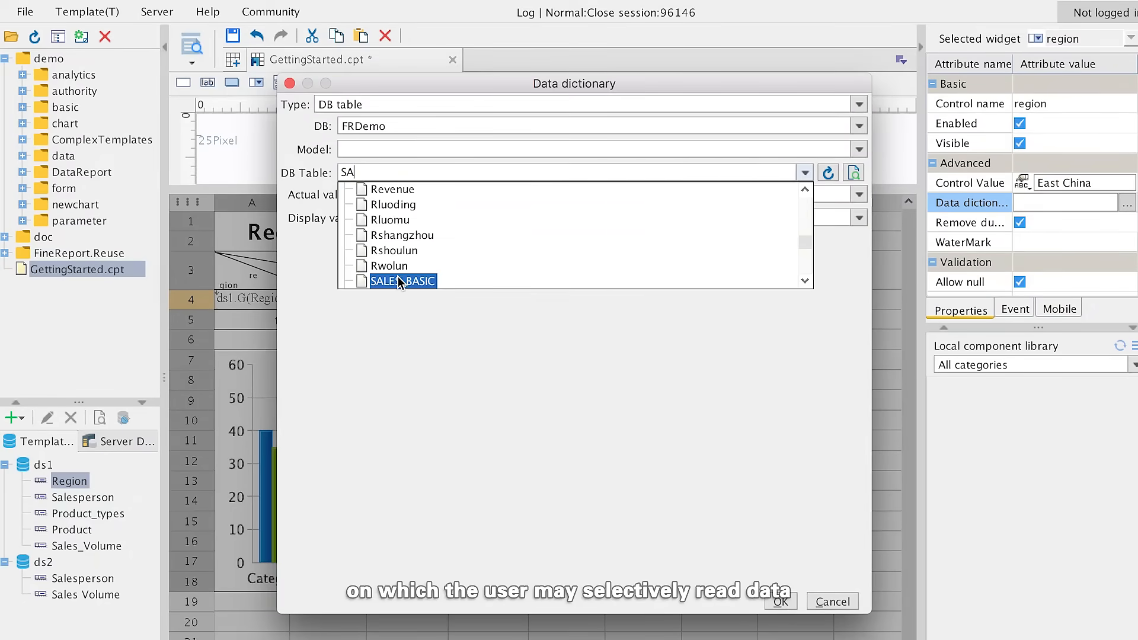
{"action": "left_click", "coordinate": [780, 601]}
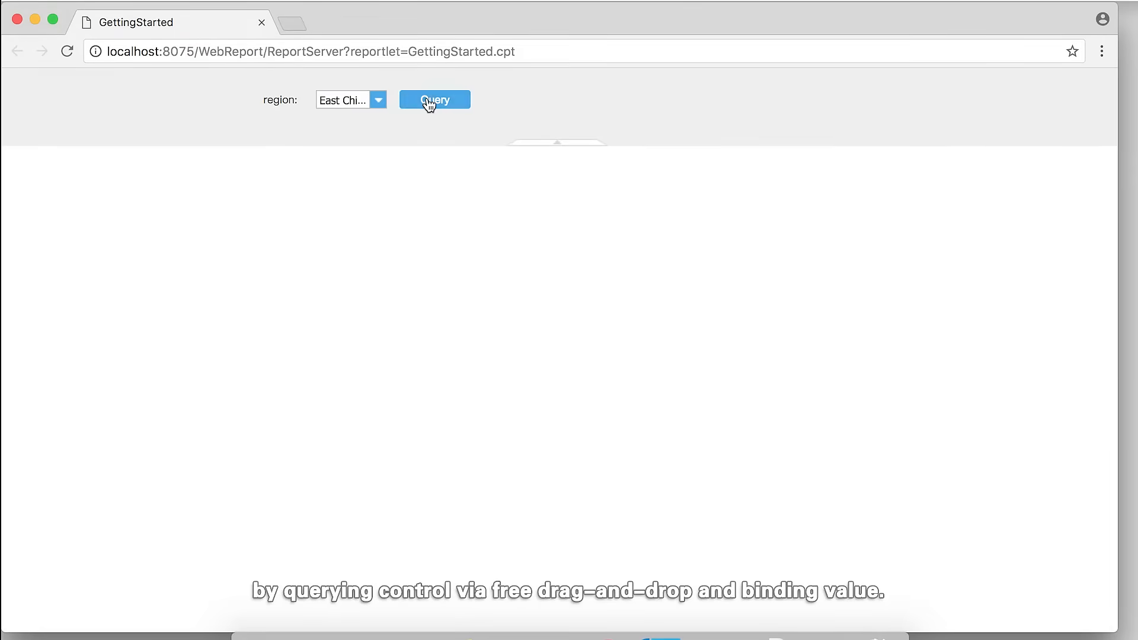
Query the GettingStarted report with region East China
{"action": "left_click", "coordinate": [434, 100]}
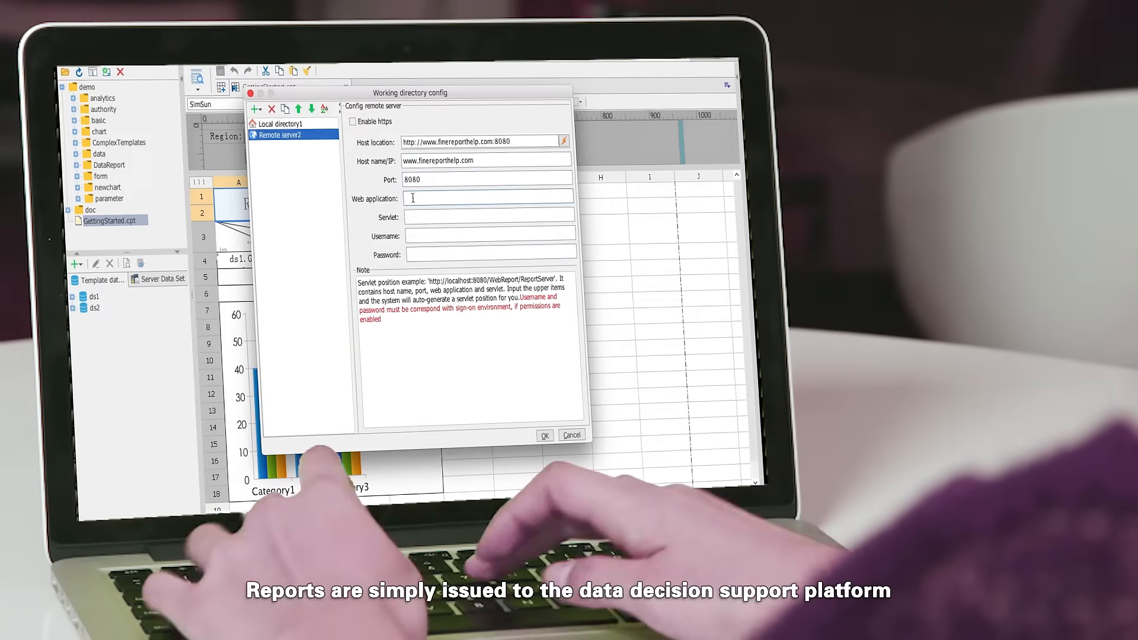
Enter 'webreport' as the web application for Remote server2
{"action": "type", "text": "webreport"}
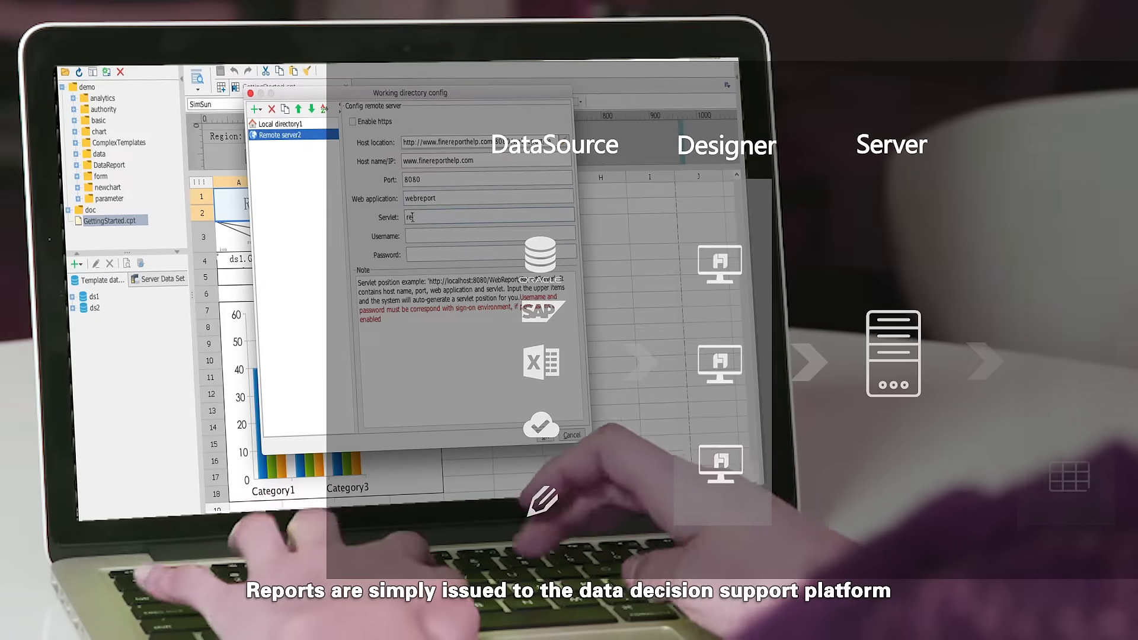